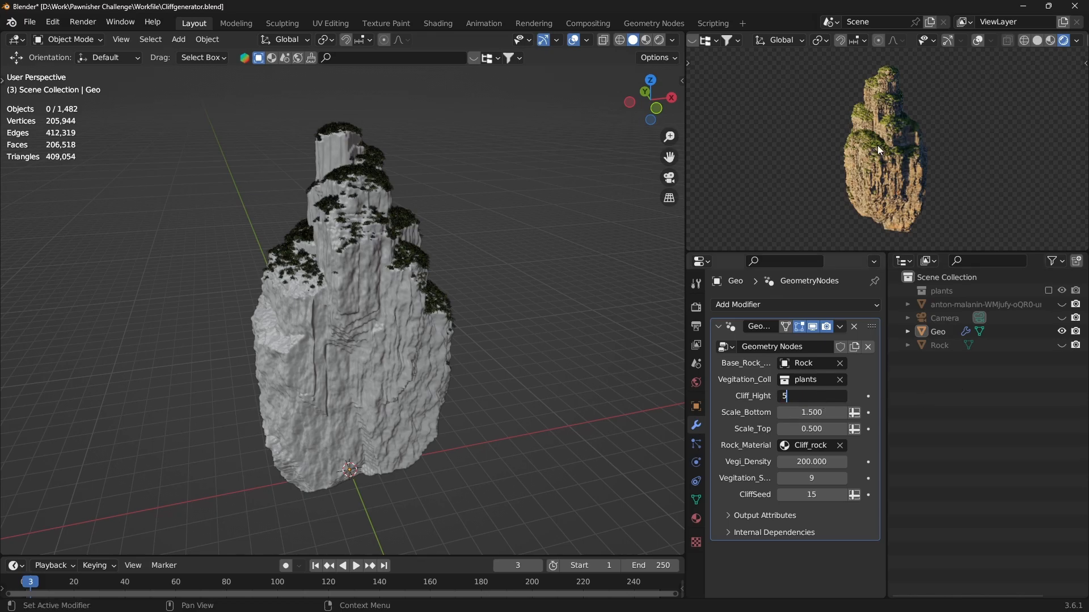
# Enter Cliff_Hight value 15 twice in the Geometry Nodes modifier, then open the node tree
pyautogui.write('15')
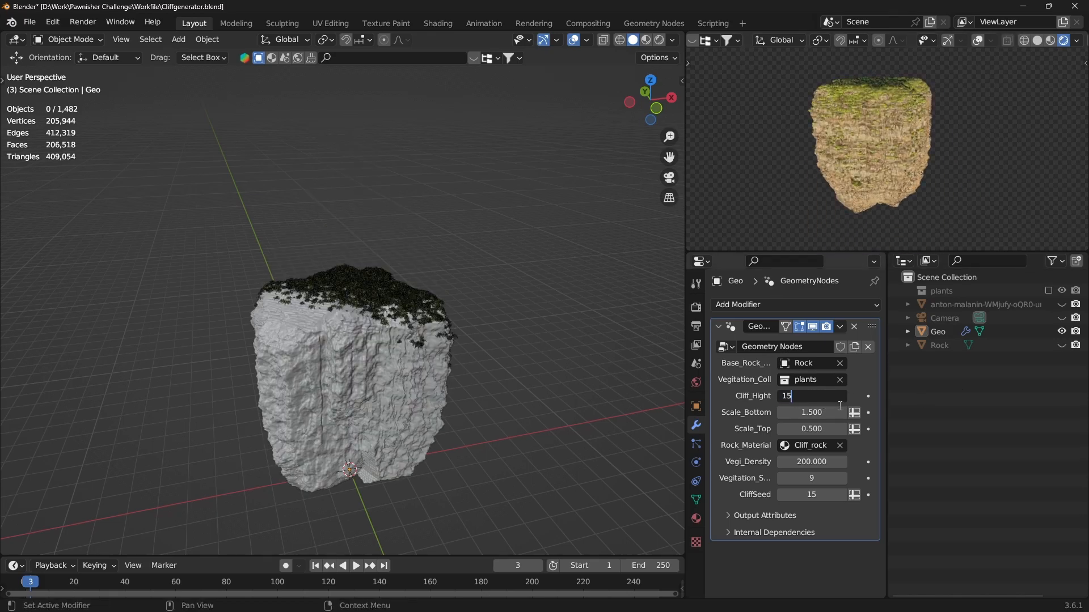
pyautogui.write('15')
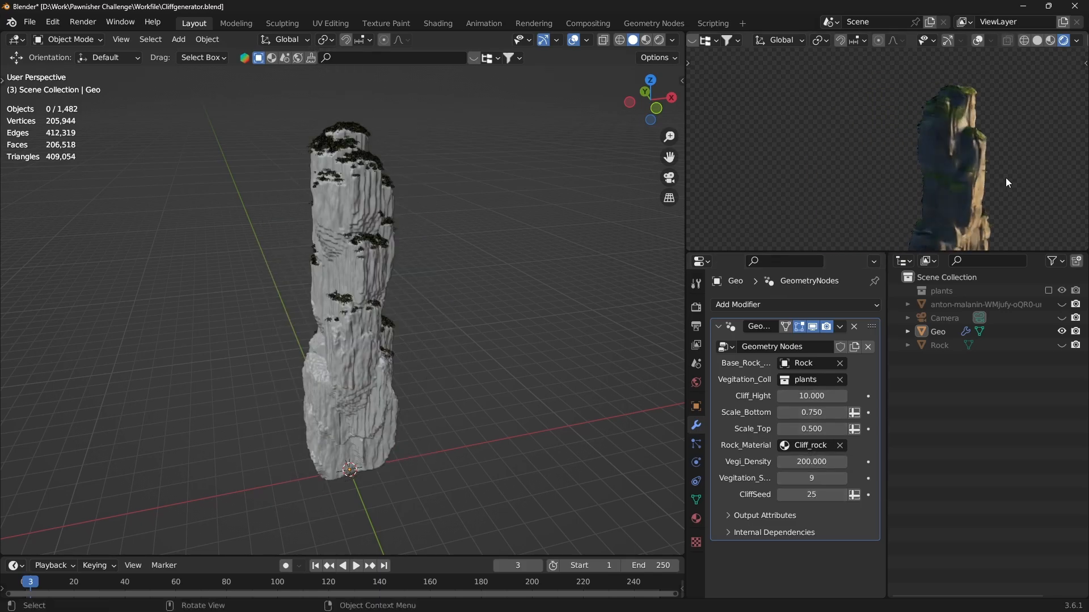
pyautogui.click(652, 23)
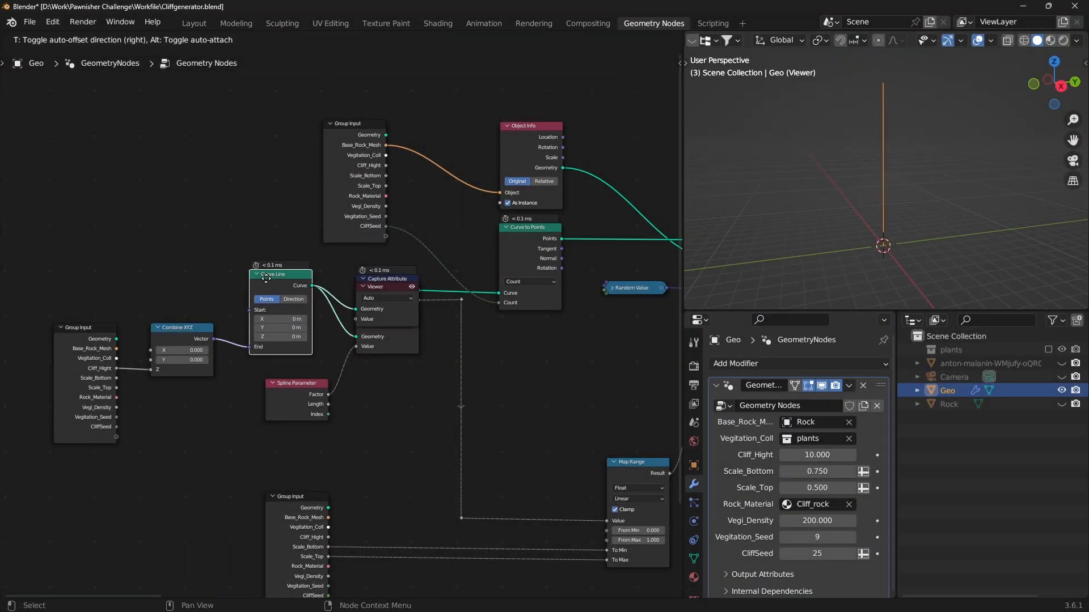
# Pan the node editor across the Curve Line, Capture Attribute and Curve to Points nodes
pyautogui.moveTo(387, 286); pyautogui.dragTo(472, 337)
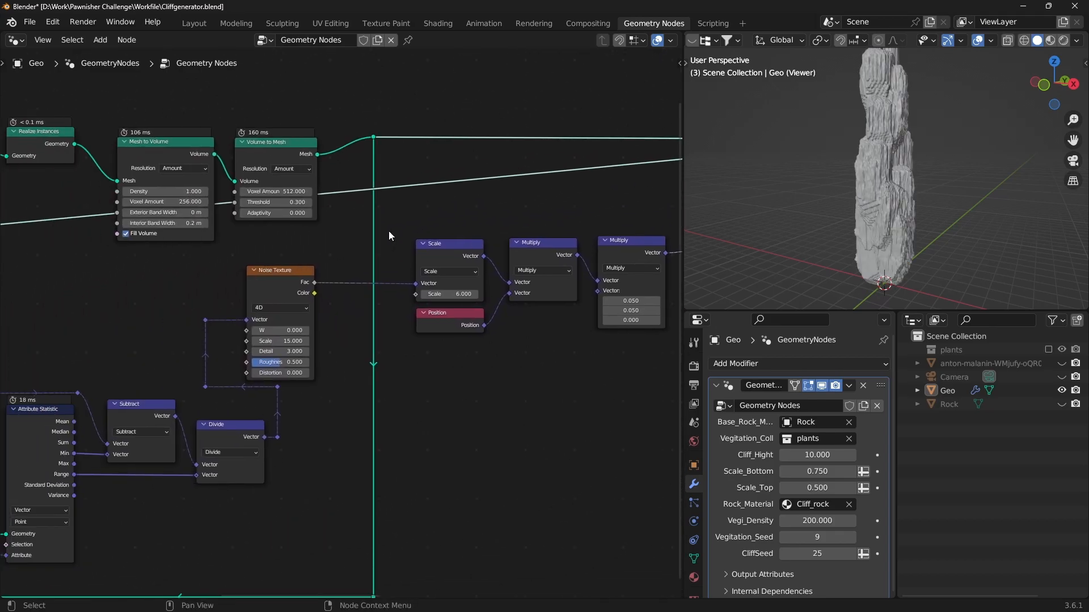
# Scroll to the Mesh to Volume, Volume to Mesh and Noise Texture nodes and preview their shape
pyautogui.scroll(-3)
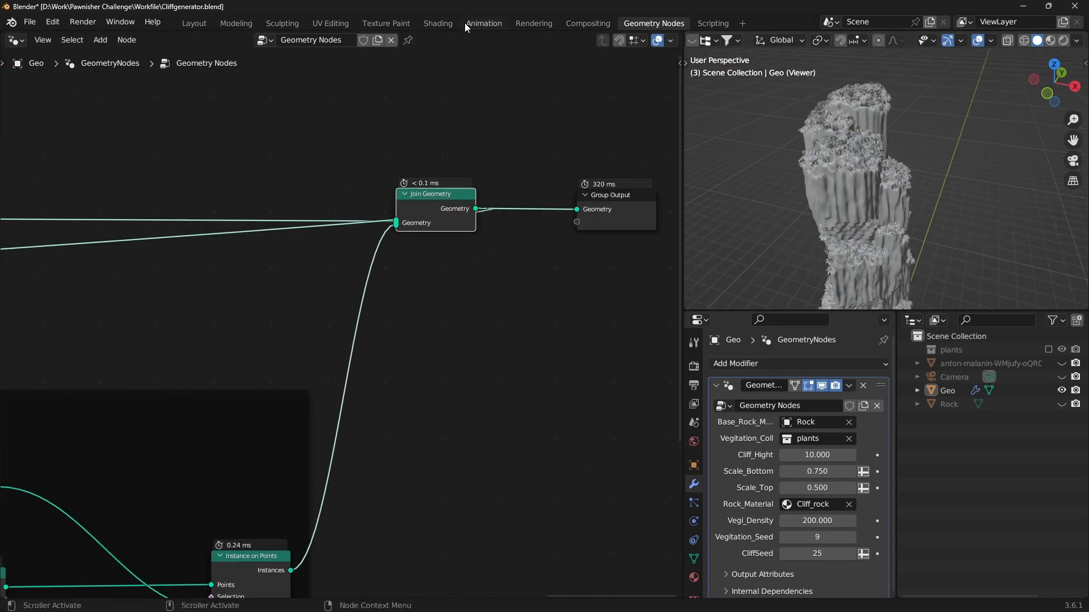
# Switch to the Shading workspace to view the Cliff_rock material's shader nodes
pyautogui.click(437, 23)
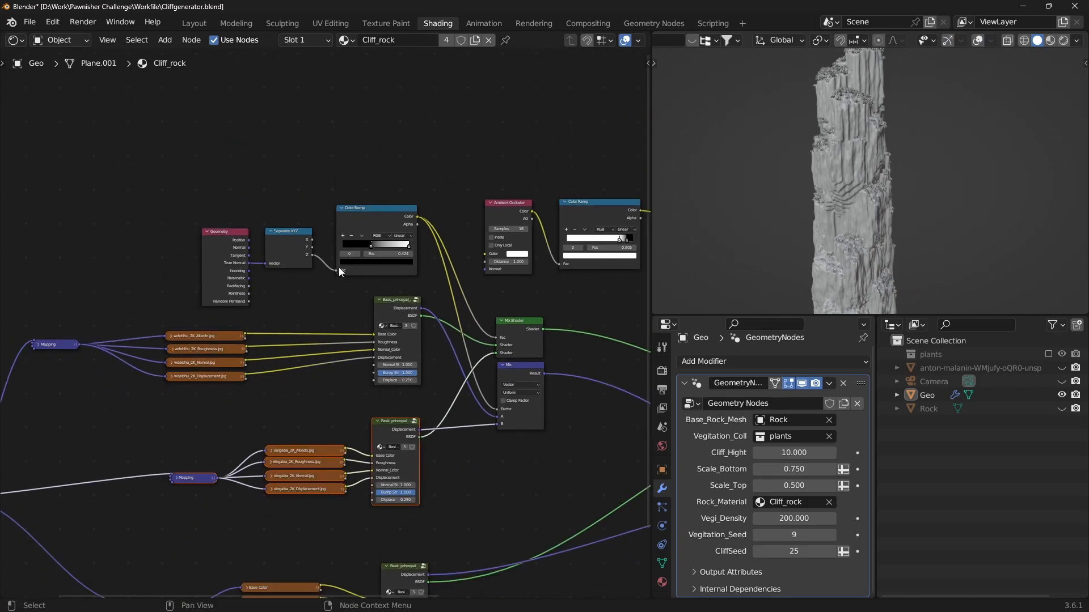